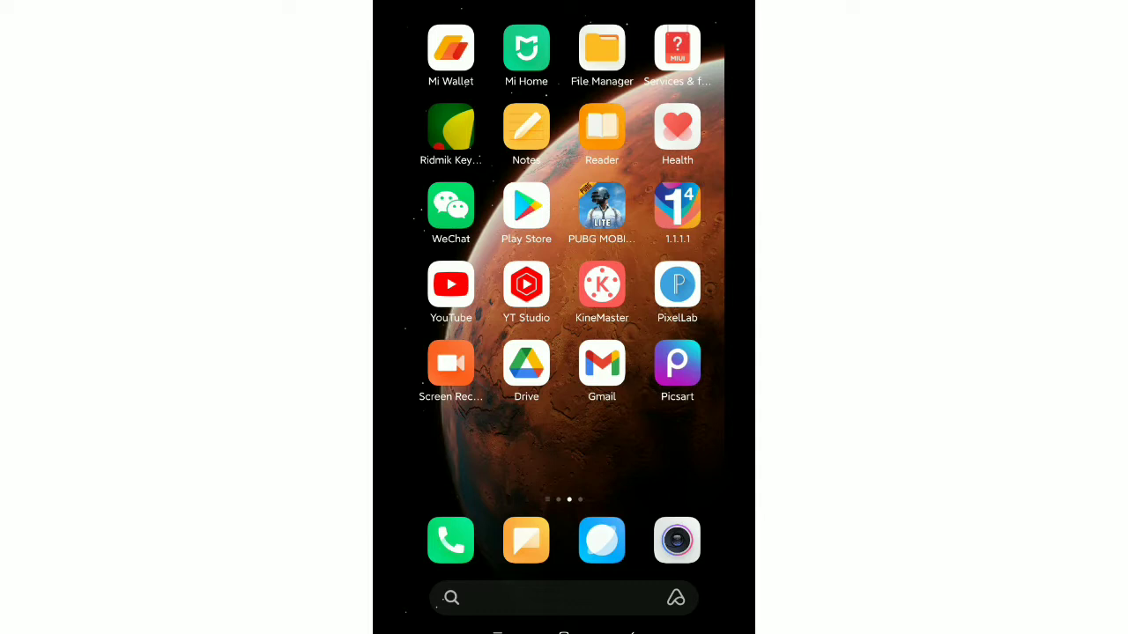
# - After briefly visiting the Play Store, launch Settings and open its Apps section
pyautogui.click(525, 207)
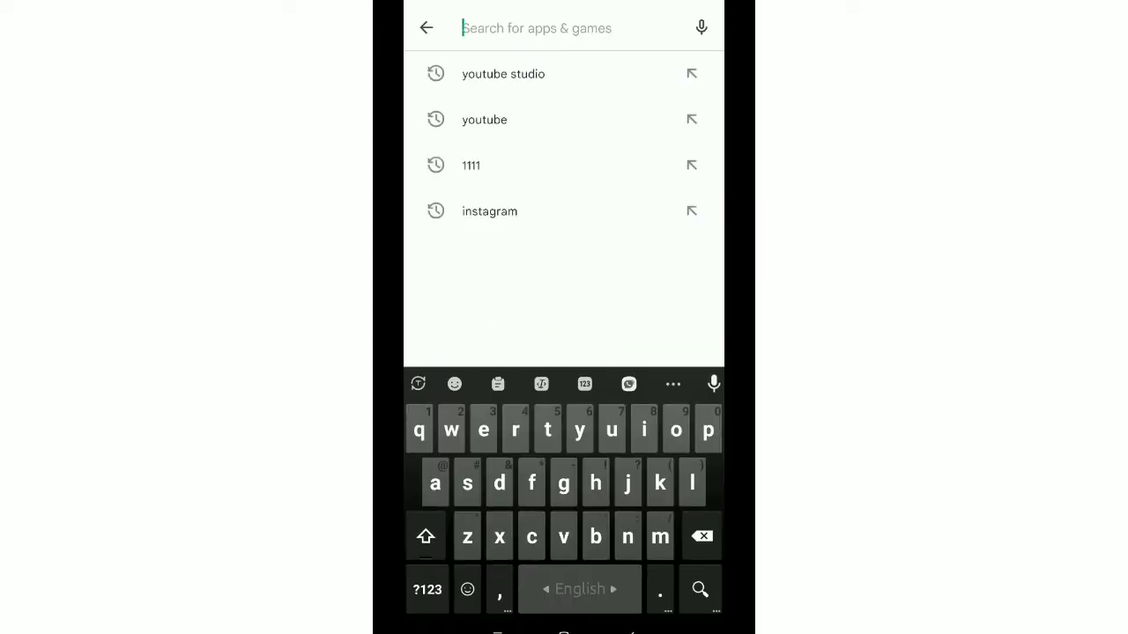
pyautogui.click(484, 119)
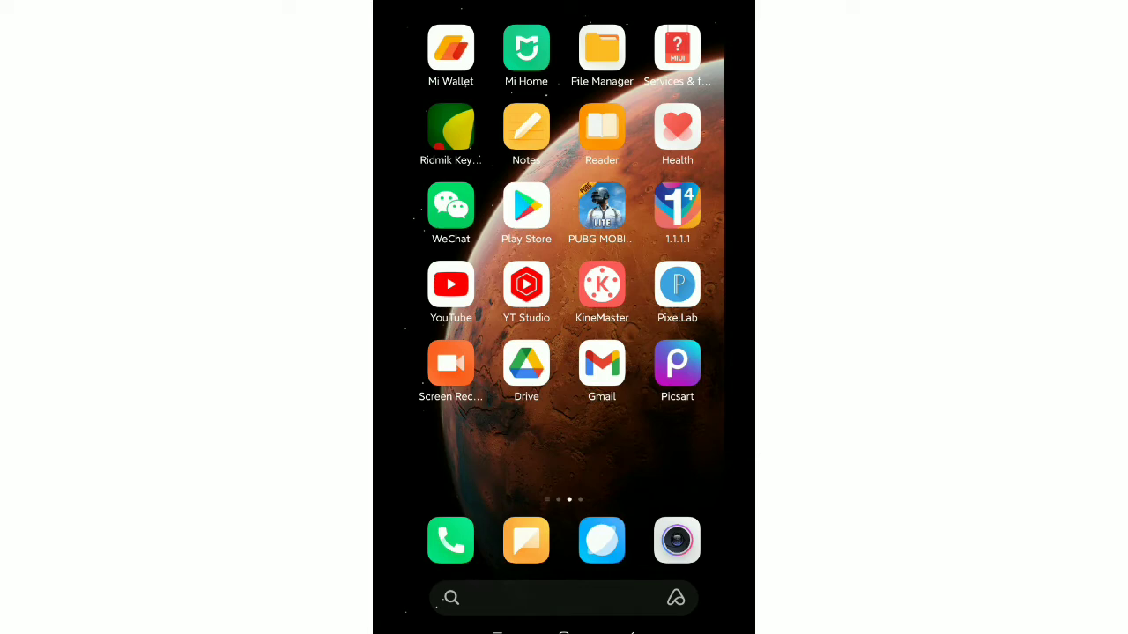
pyautogui.hscroll(-3)
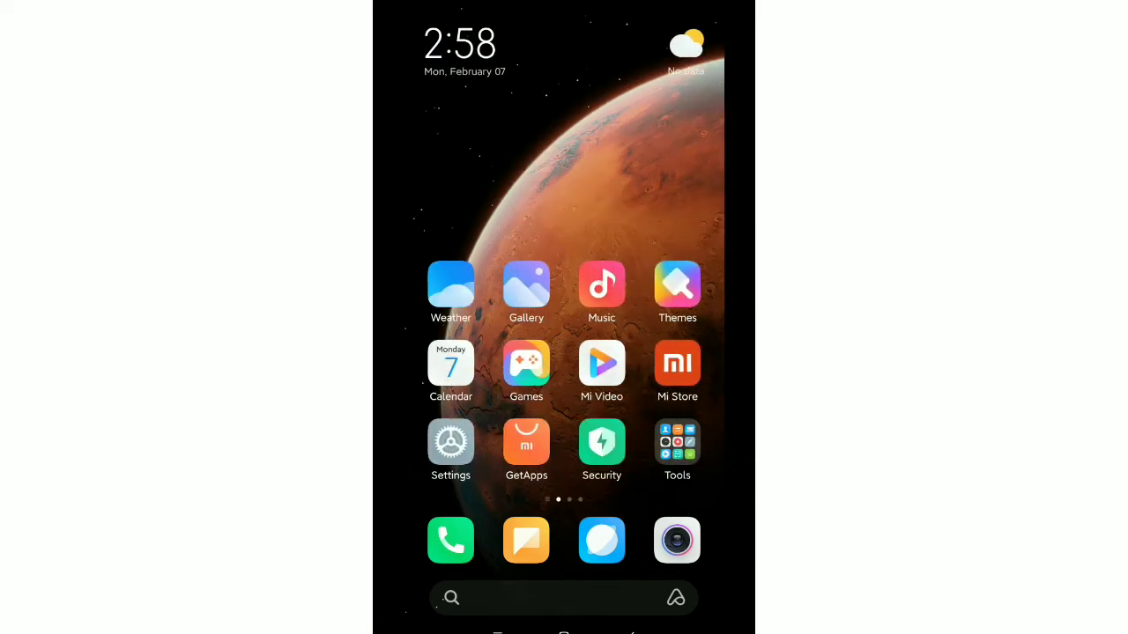
pyautogui.click(450, 444)
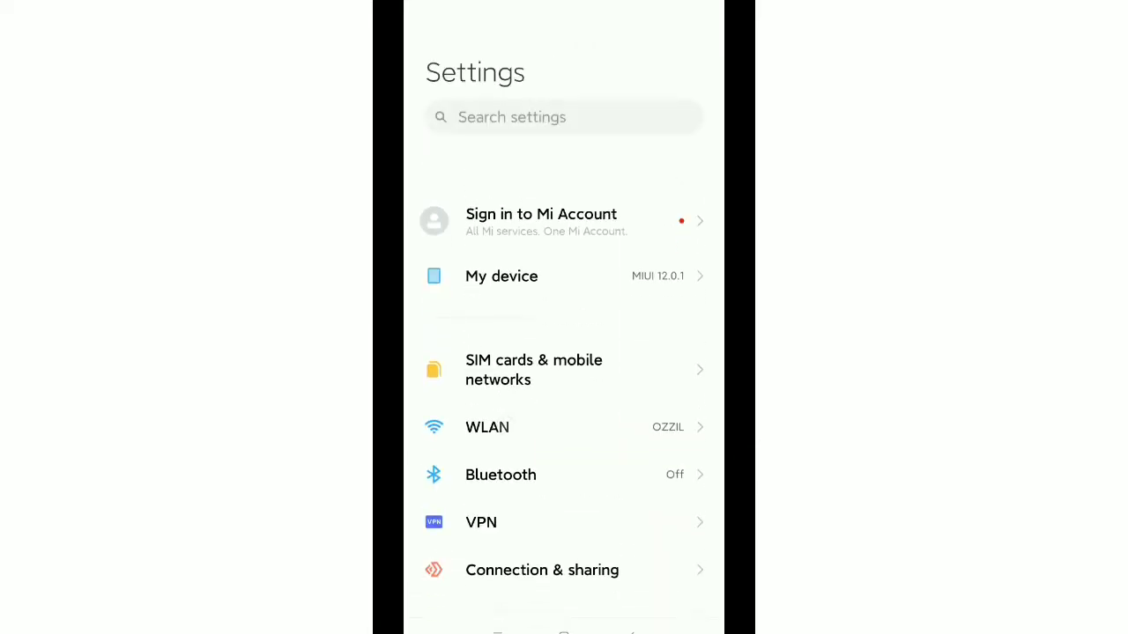
pyautogui.scroll(-3)
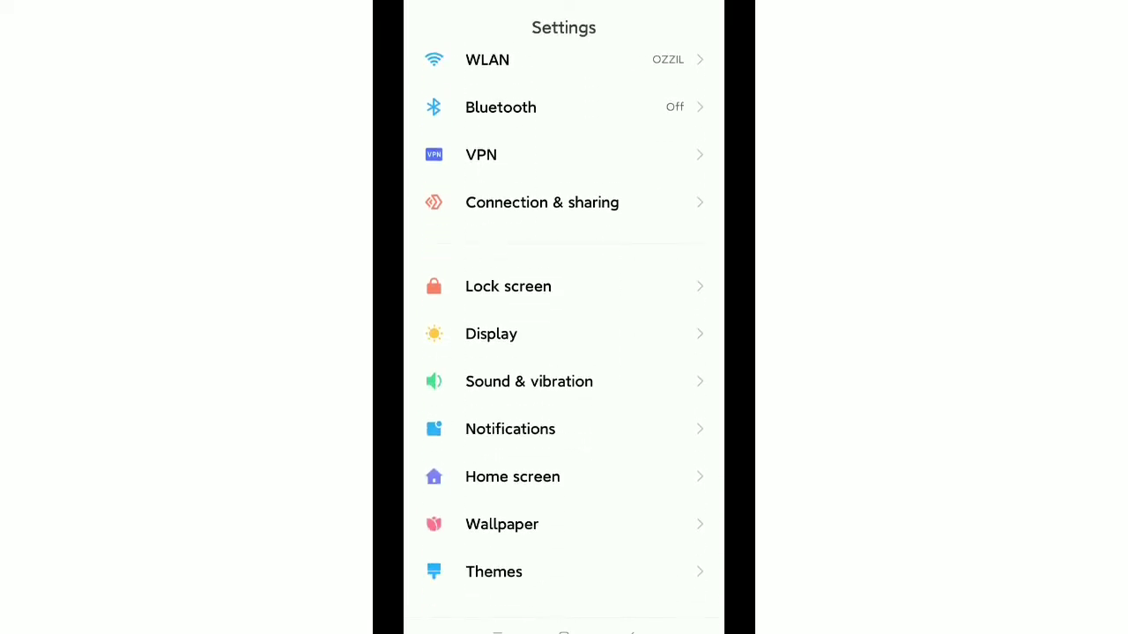
pyautogui.scroll(-3)
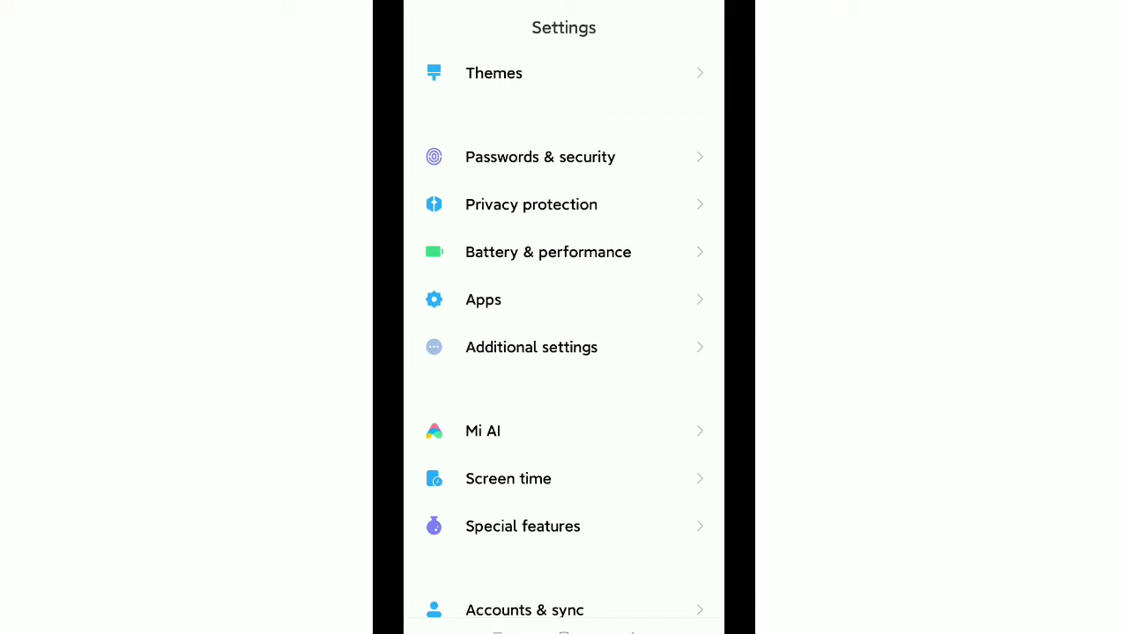
pyautogui.click(483, 300)
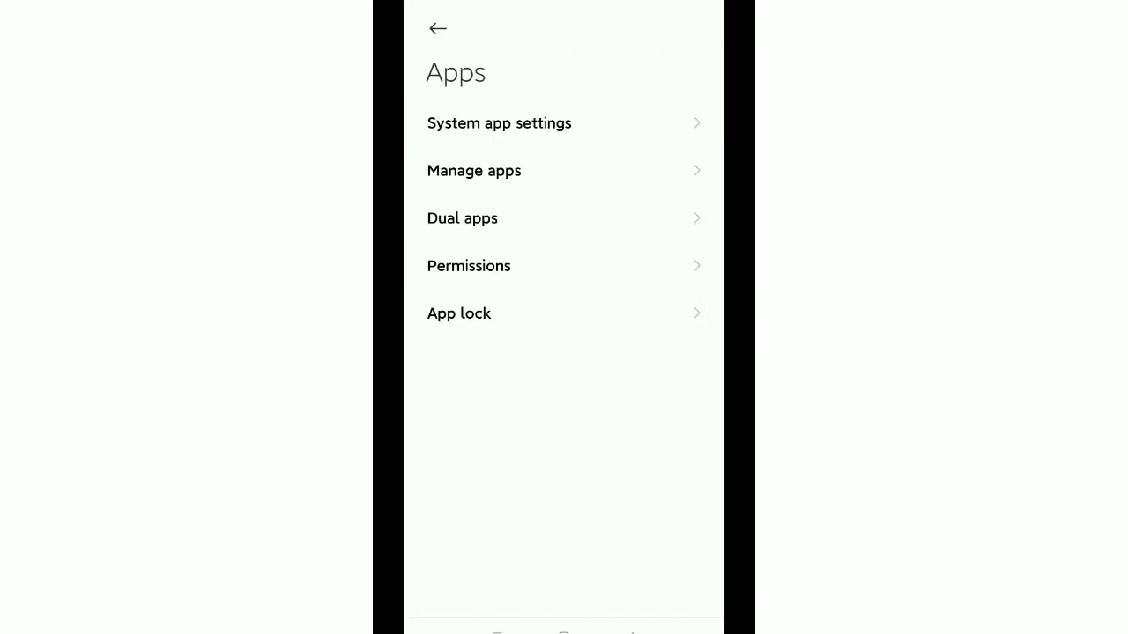
# - Search Manage apps for 'yo' and open YouTube's App info page
pyautogui.click(474, 170)
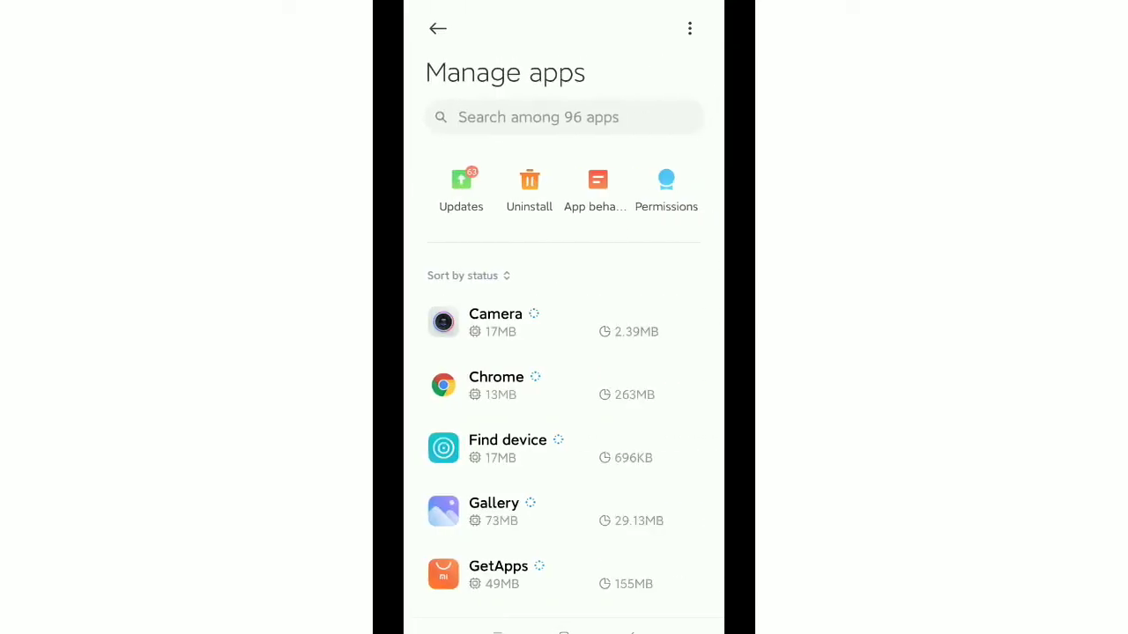
pyautogui.write('yo')
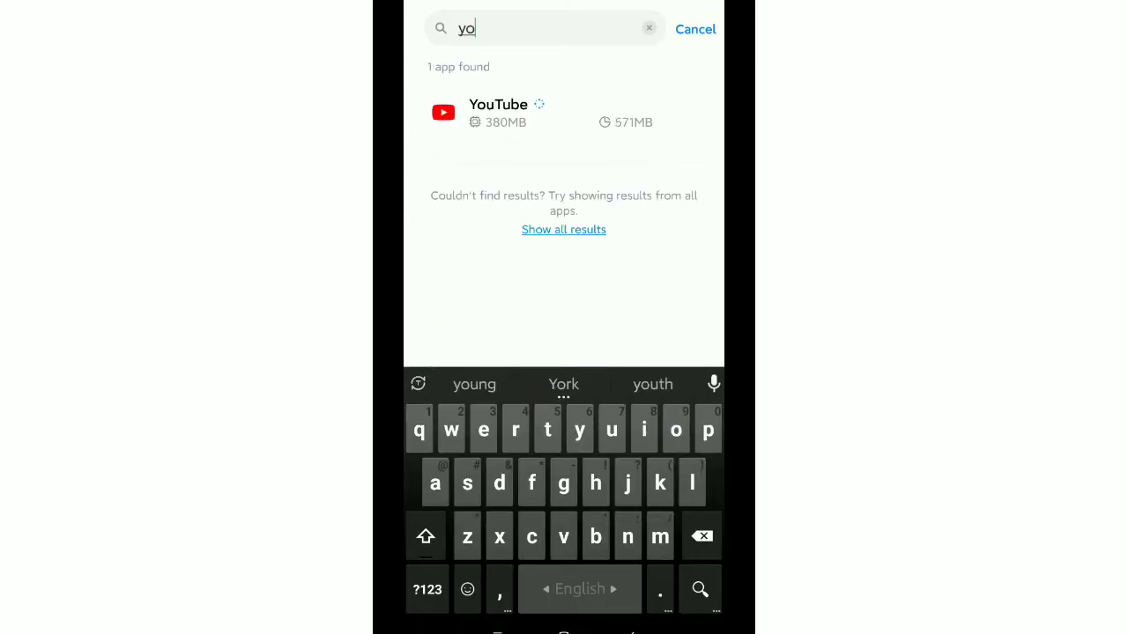
pyautogui.click(498, 111)
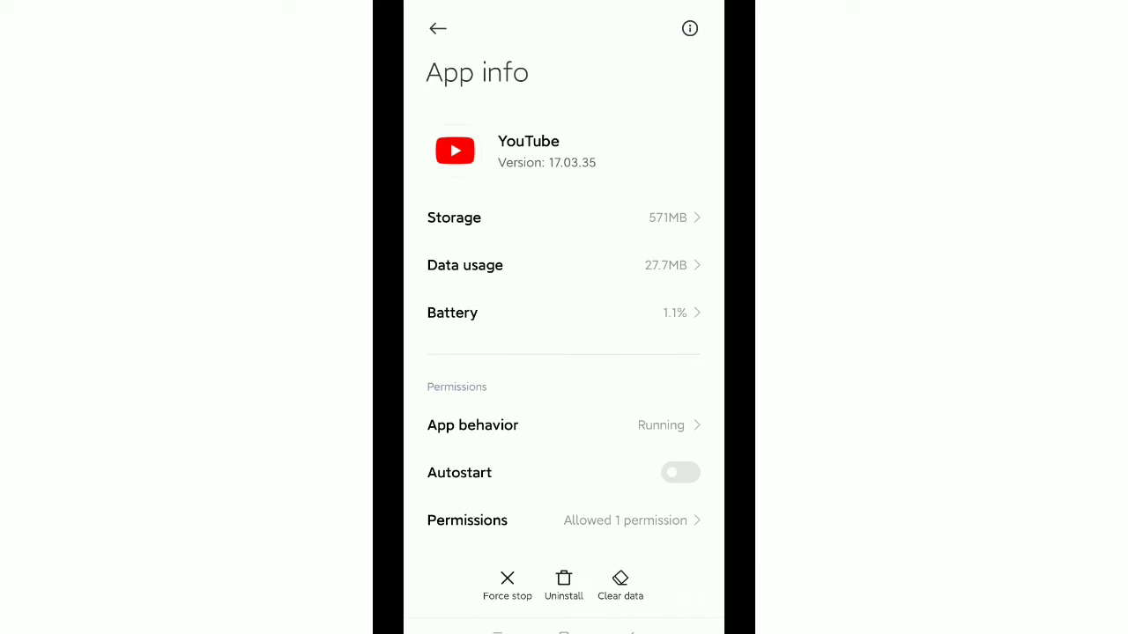
# - Clear YouTube's cache, cutting storage from 571MB to 253MB, then go home
pyautogui.click(620, 586)
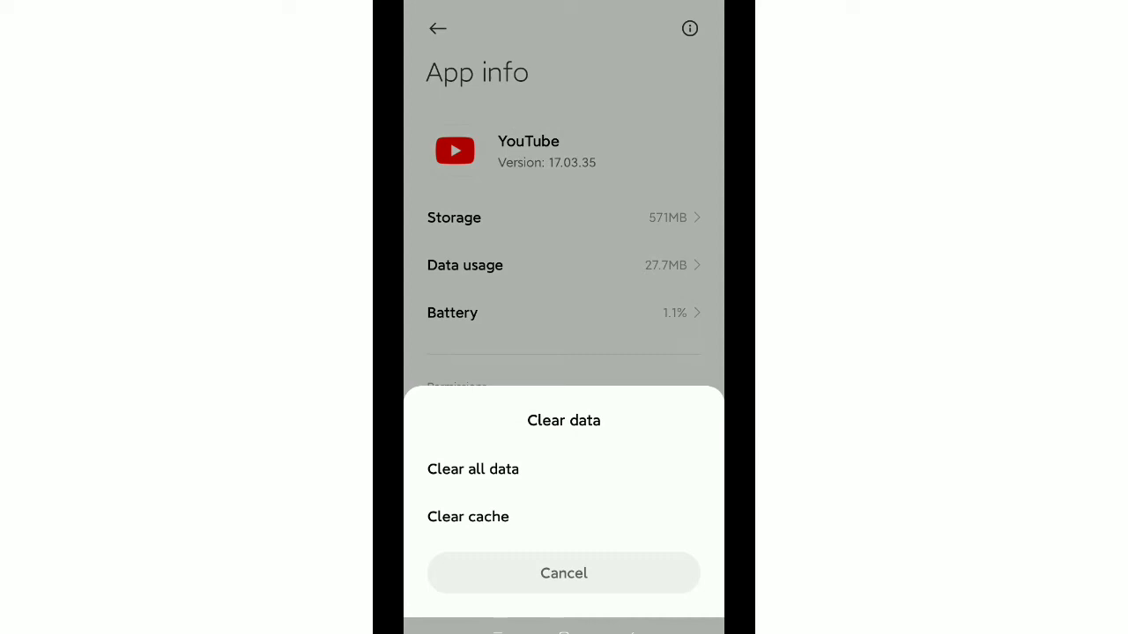
pyautogui.click(468, 516)
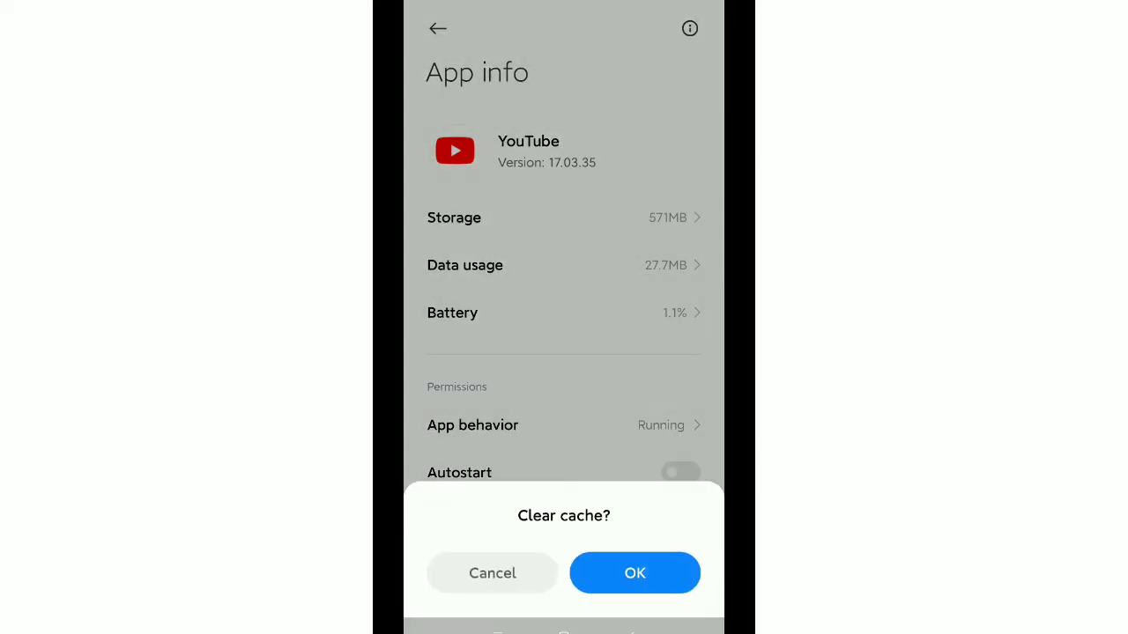
pyautogui.click(635, 573)
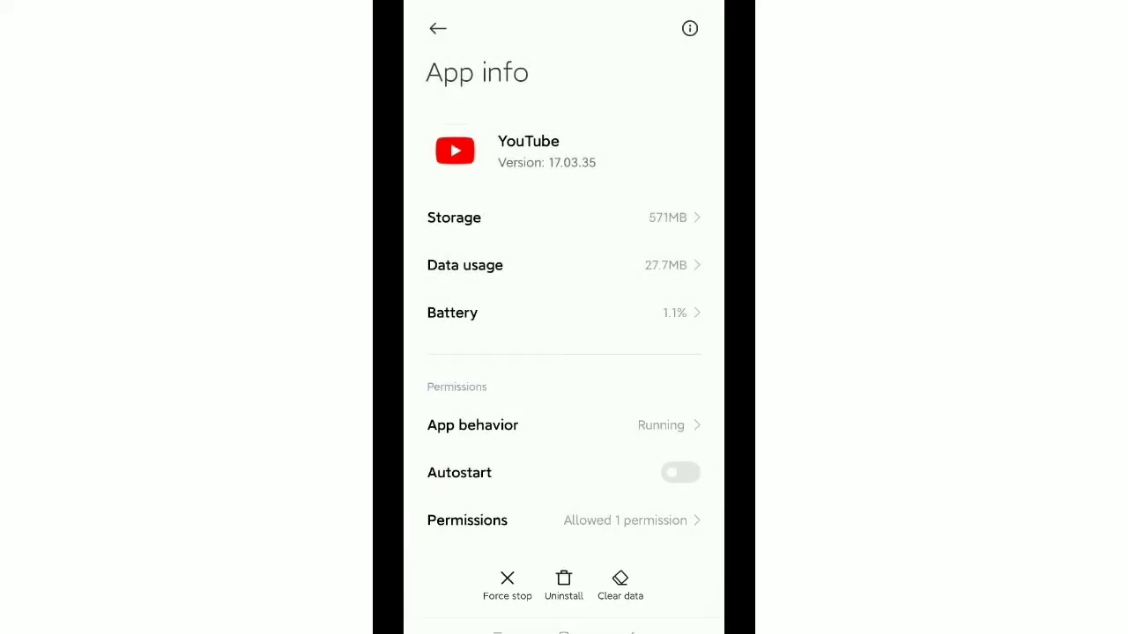
pyautogui.click(621, 586)
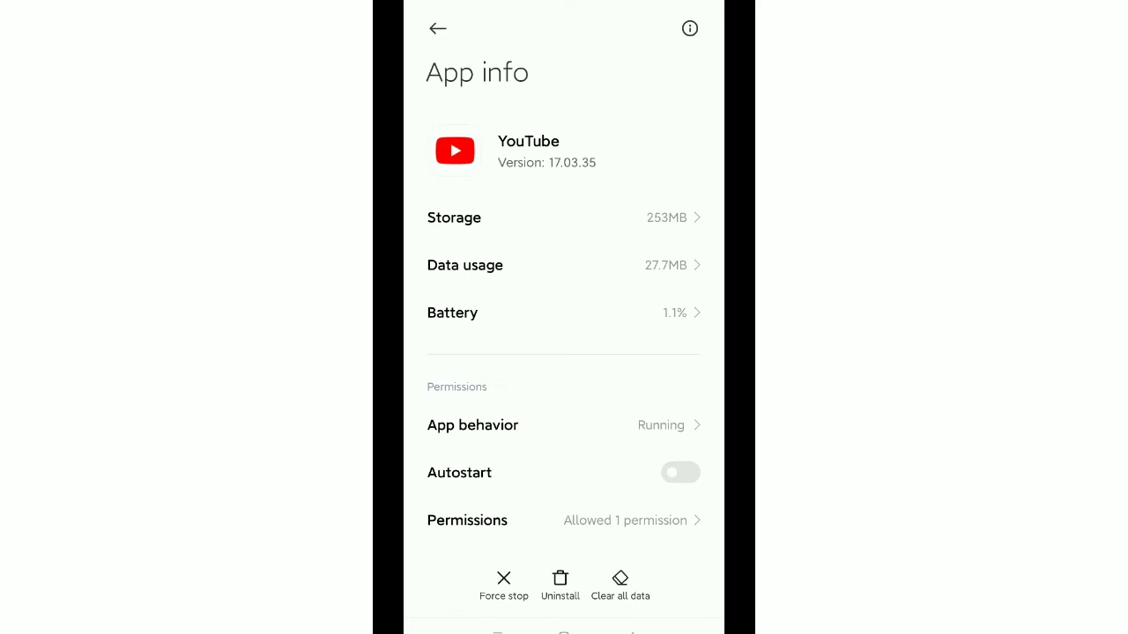
pyautogui.click(437, 29)
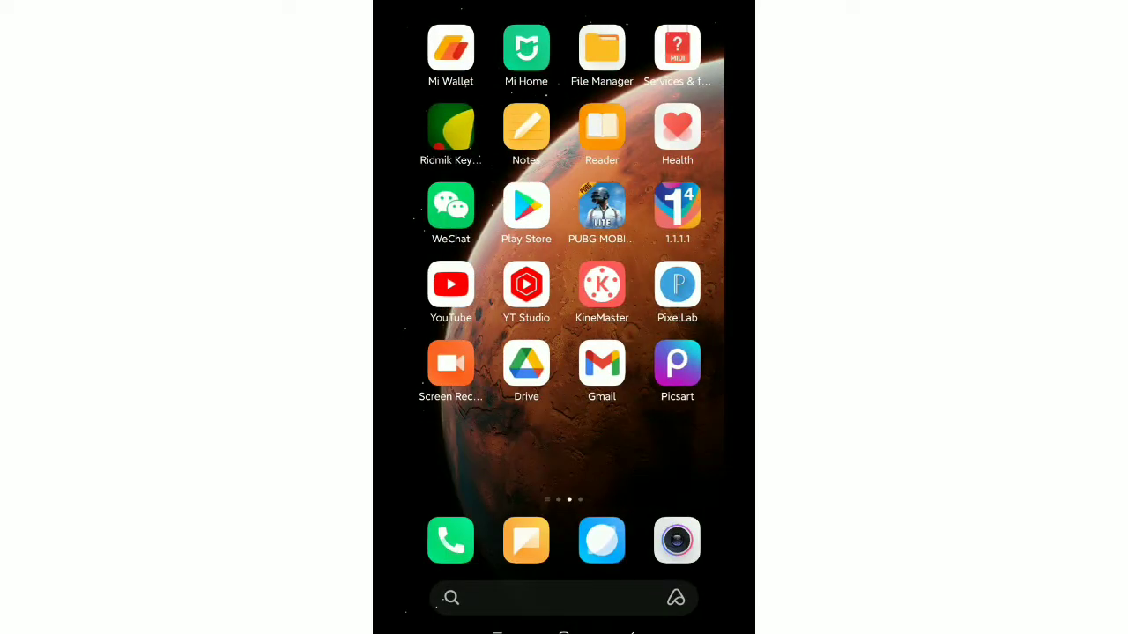
# - Swipe to the other home page and launch the Cloudflare 1.1.1.1 app
pyautogui.click(526, 206)
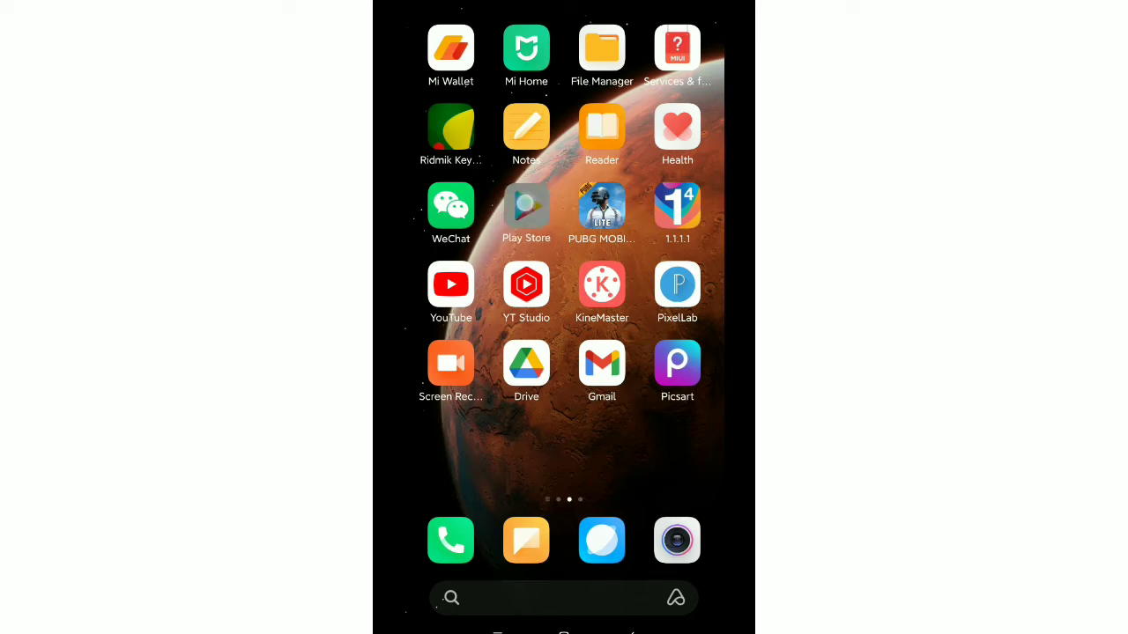
pyautogui.click(451, 284)
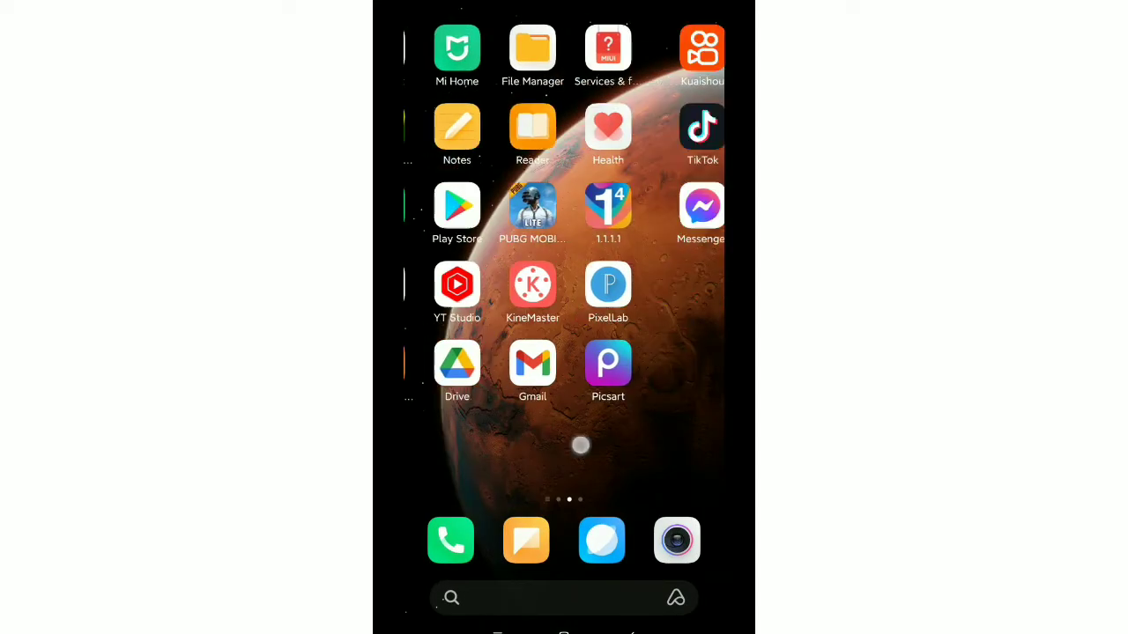
pyautogui.hscroll(-3)
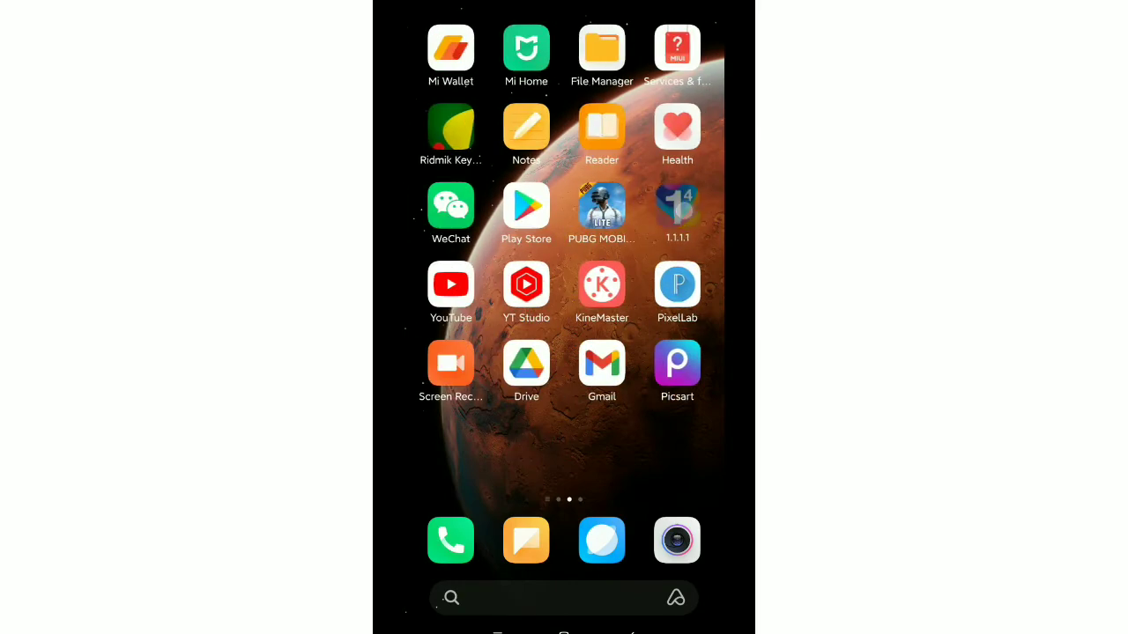
pyautogui.click(676, 213)
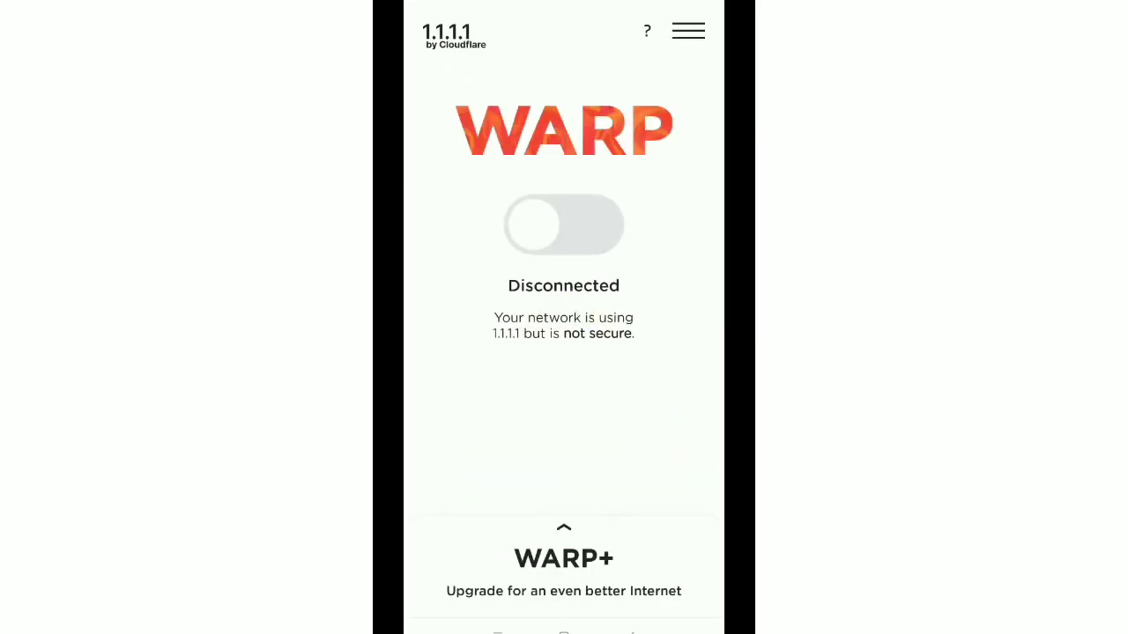
# - Switch on the WARP toggle in 1.1.1.1 to connect the VPN
pyautogui.click(564, 225)
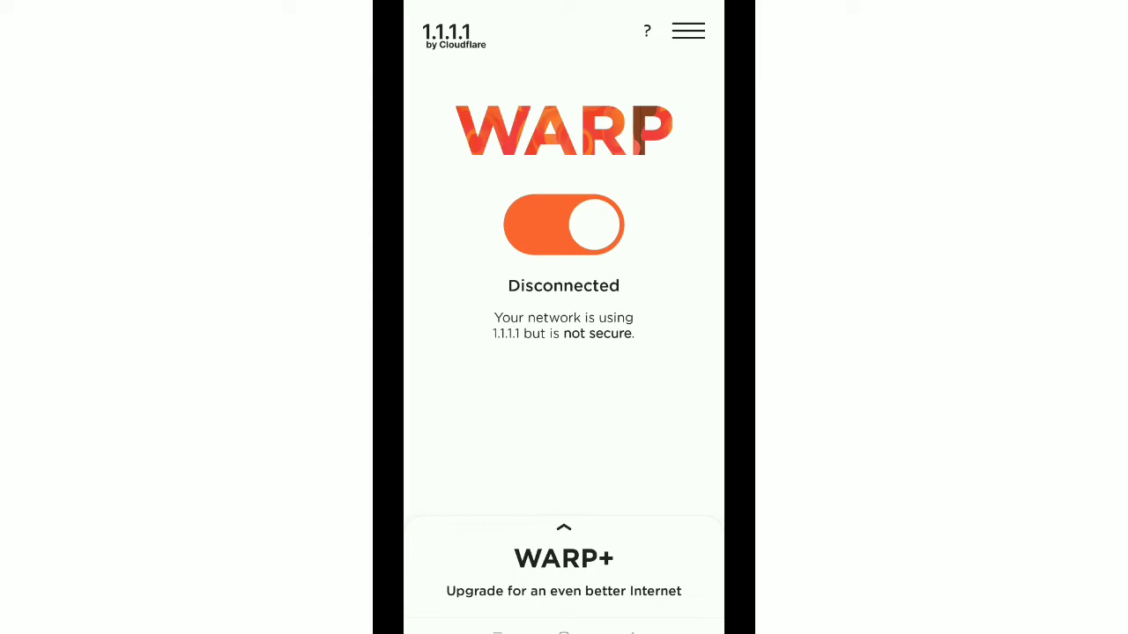
pyautogui.click(563, 224)
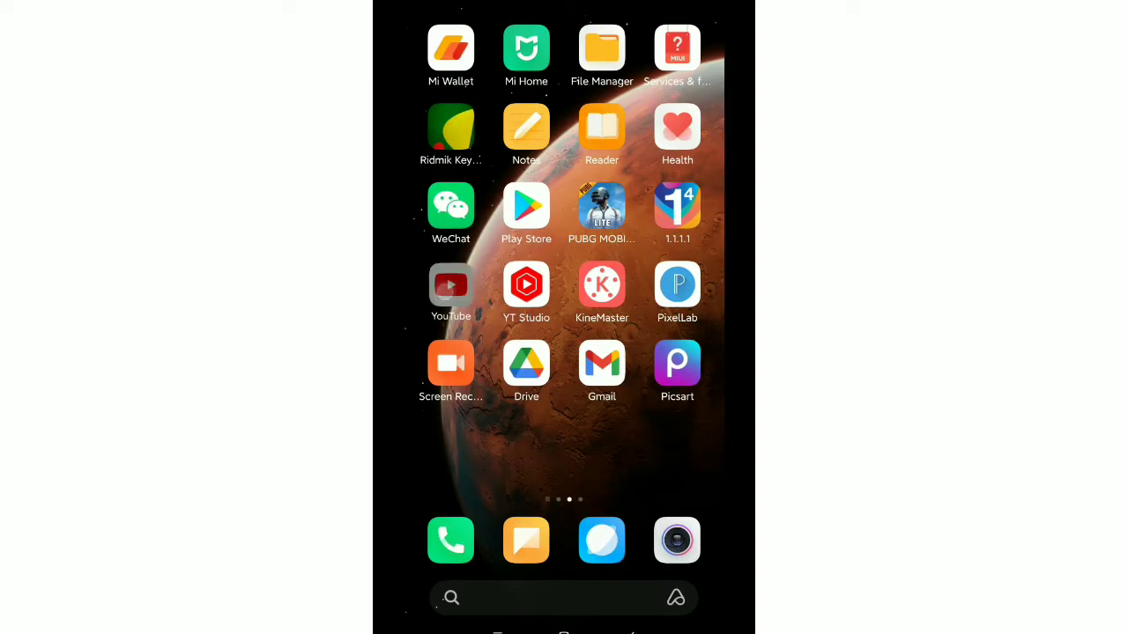
# - Launch YouTube and bring up its search page with past searches
pyautogui.click(451, 285)
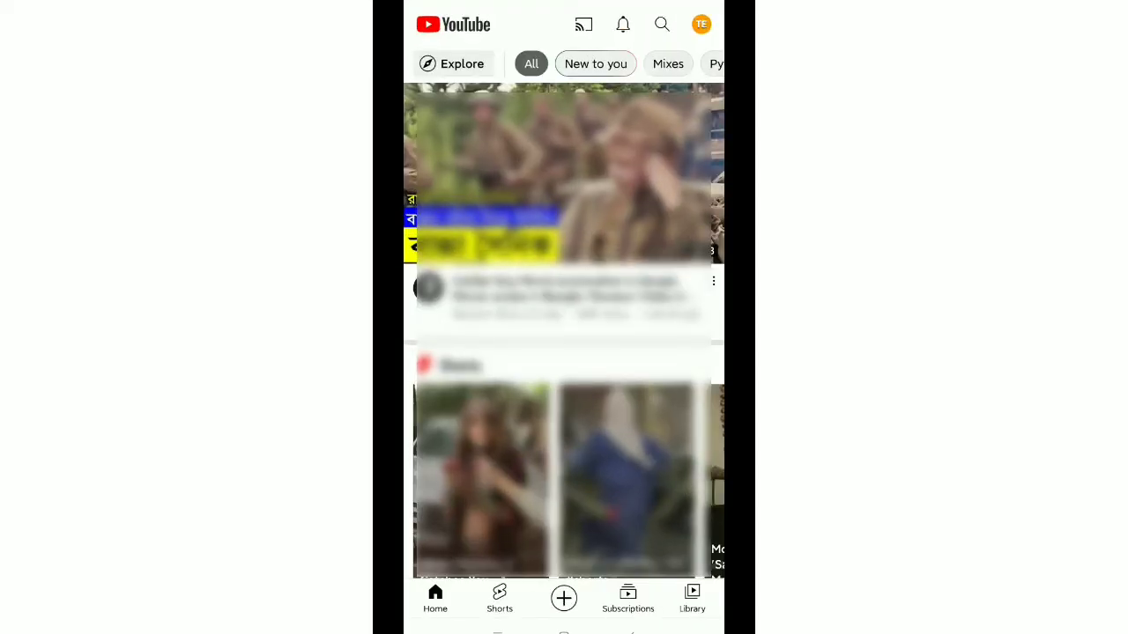
pyautogui.click(661, 24)
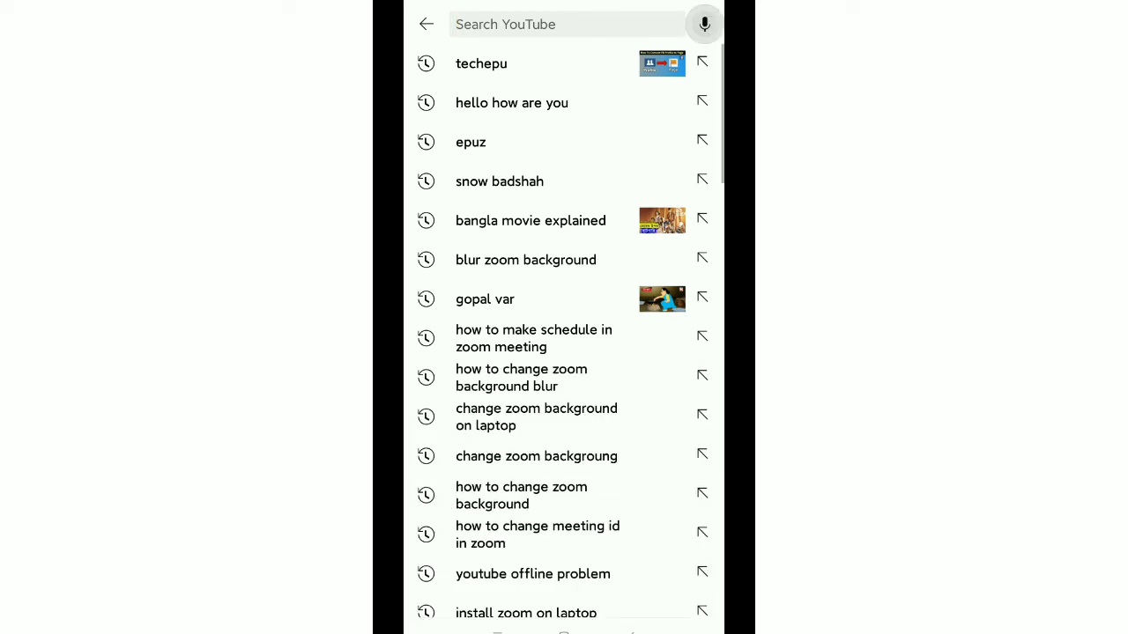
# - Voice-search YouTube for 'hello' and dismiss the voice language tip
pyautogui.click(703, 24)
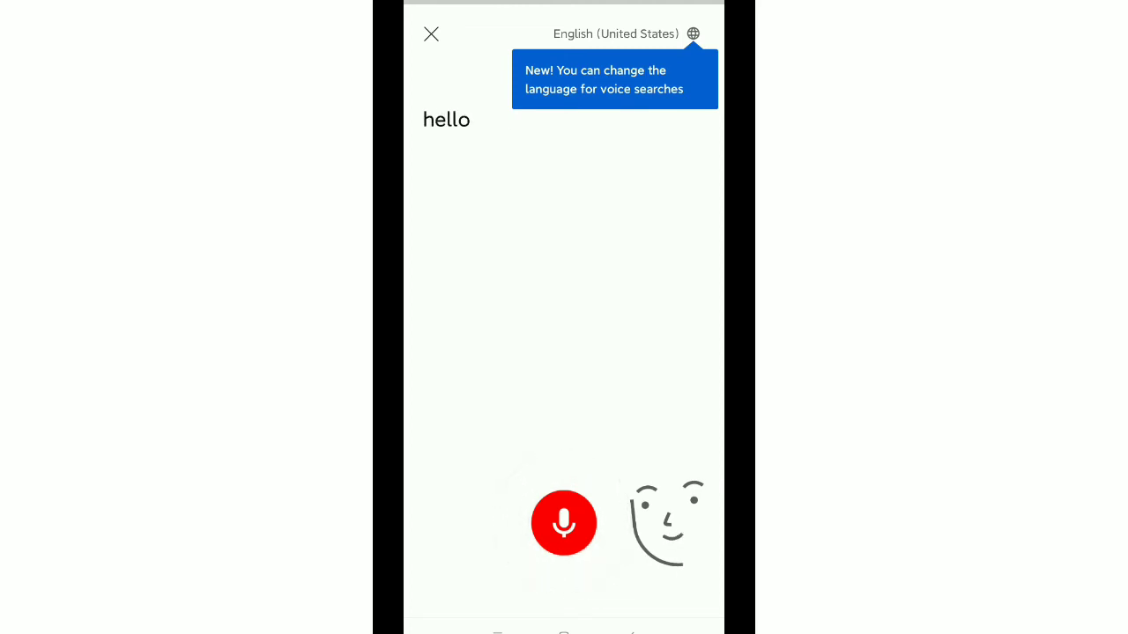
pyautogui.click(564, 522)
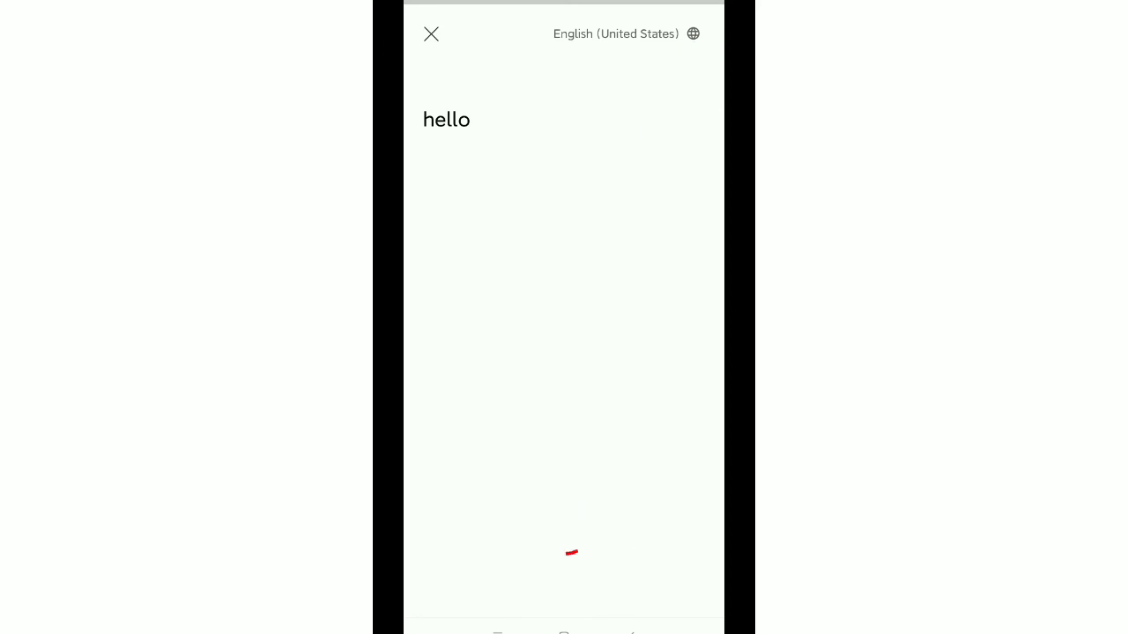